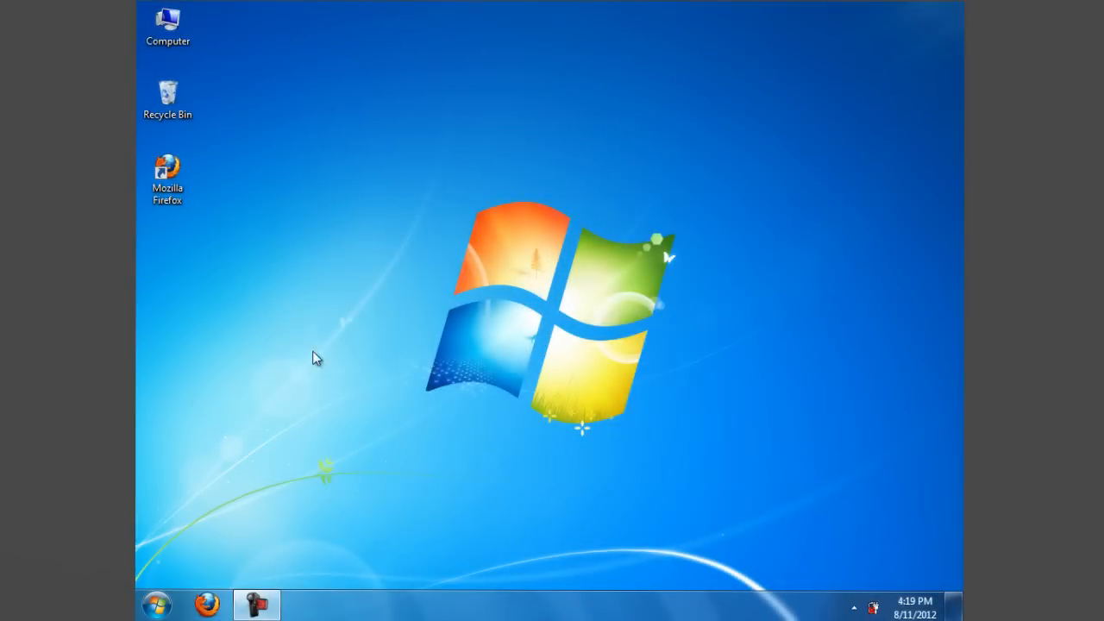
Open Control Panel from the Start menu to reach Hardware and Sound.
{"action": "left_click", "coordinate": [156, 603]}
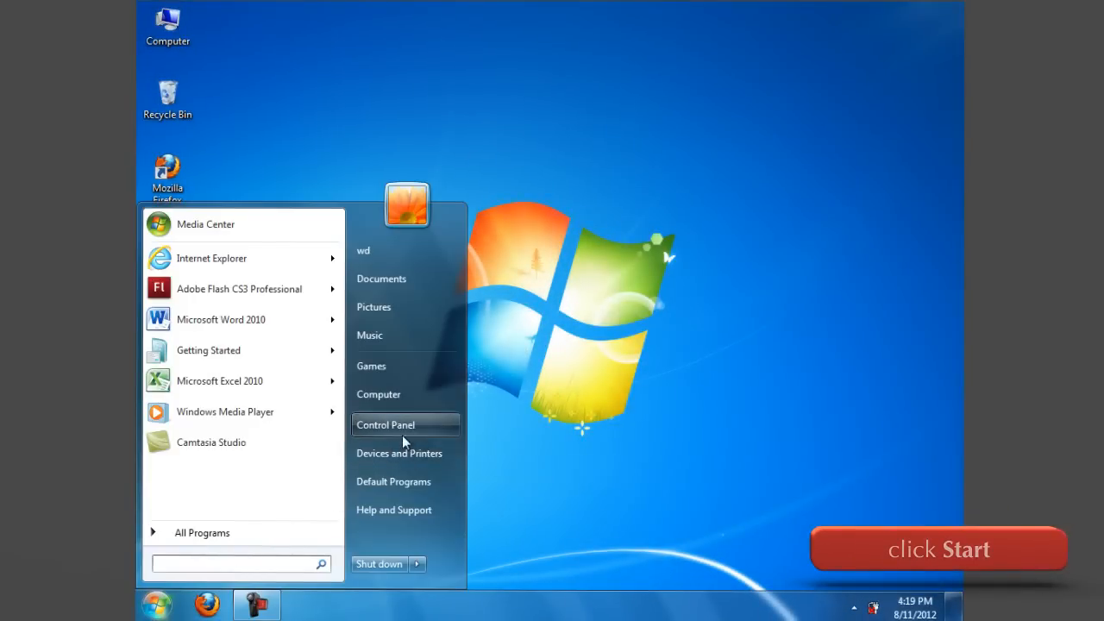
{"action": "left_click", "coordinate": [386, 424]}
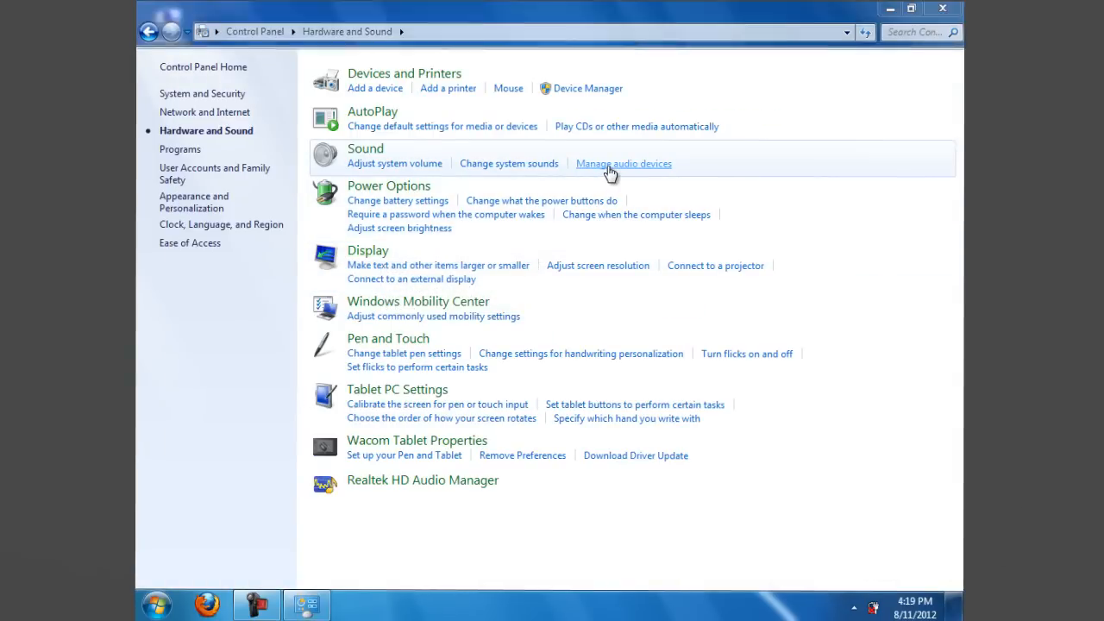
Open Speakers Properties Levels and slide Realtek HD Audio output to 58, 88, then 0.
{"action": "left_click", "coordinate": [623, 163]}
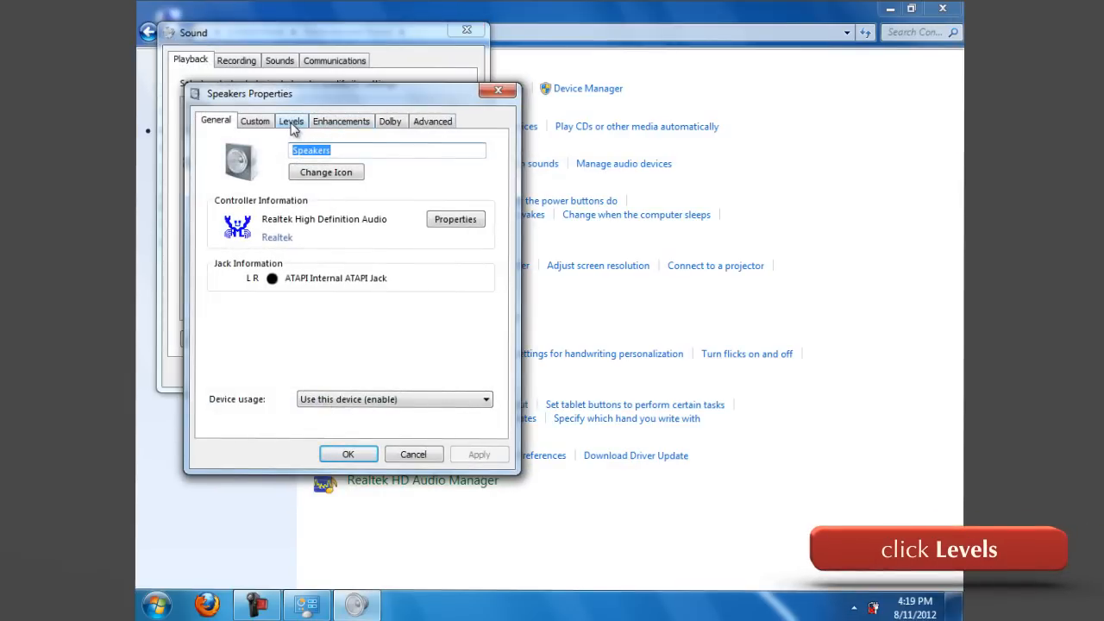
{"action": "left_click", "coordinate": [290, 121]}
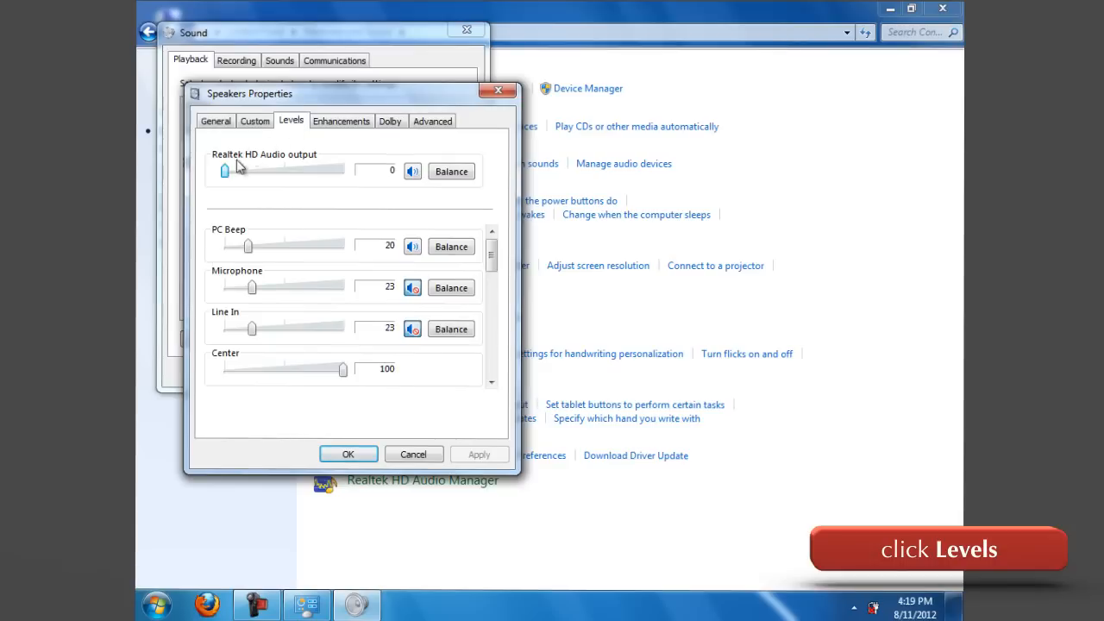
{"action": "left_click_drag", "start_coordinate": [225, 170], "coordinate": [295, 170]}
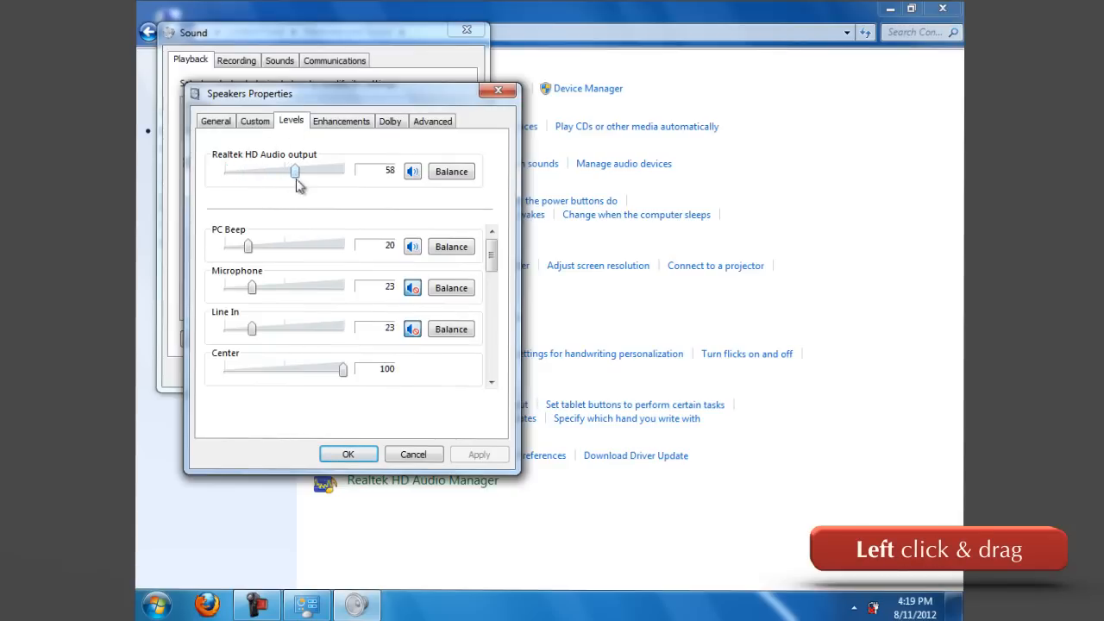
{"action": "left_click_drag", "start_coordinate": [296, 170], "coordinate": [329, 170]}
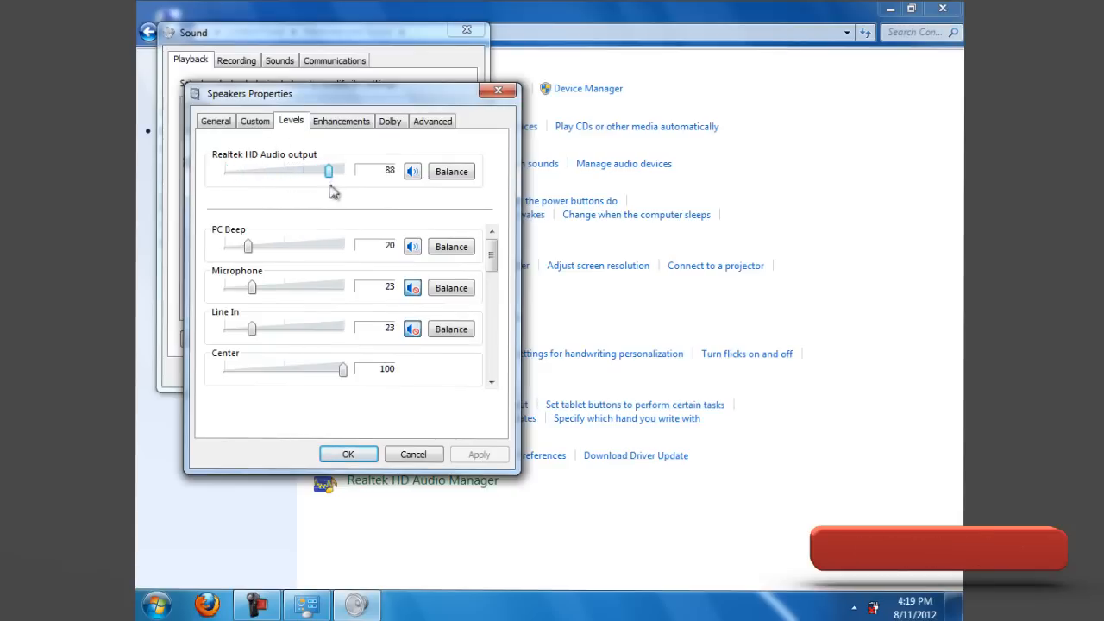
{"action": "left_click_drag", "start_coordinate": [328, 170], "coordinate": [224, 170]}
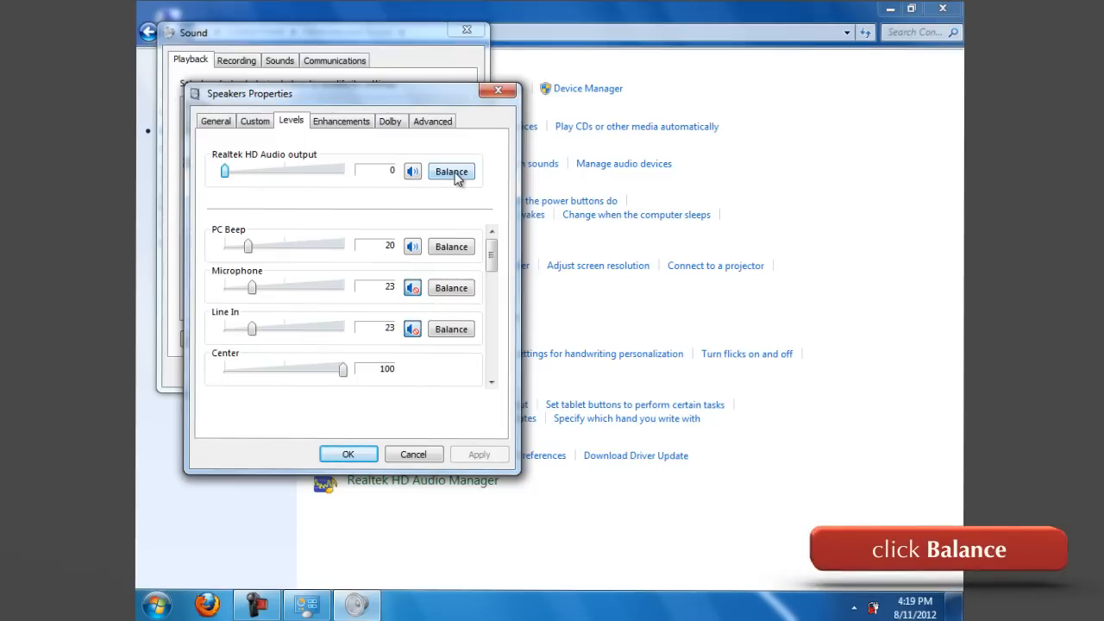
{"action": "left_click", "coordinate": [452, 171]}
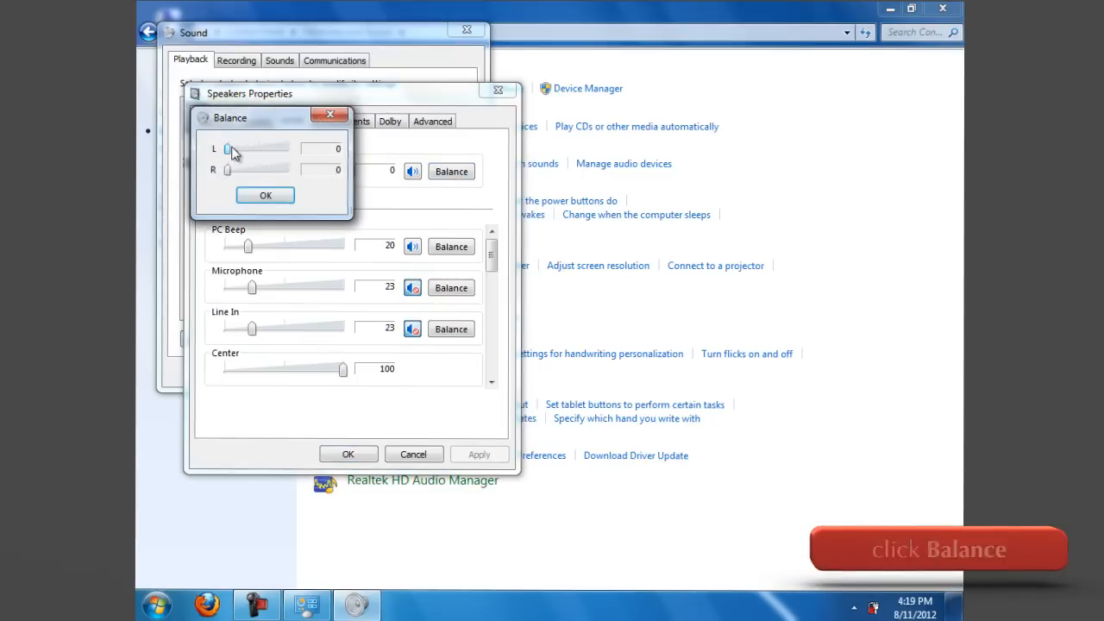
{"action": "left_click_drag", "start_coordinate": [228, 149], "coordinate": [286, 149]}
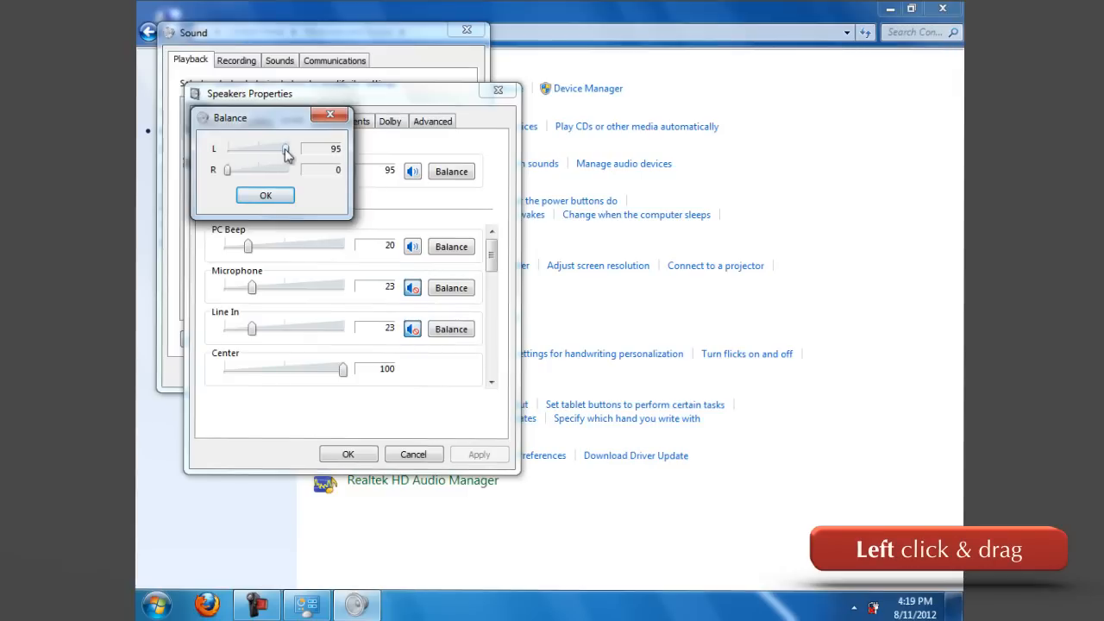
{"action": "left_click_drag", "start_coordinate": [286, 148], "coordinate": [227, 148]}
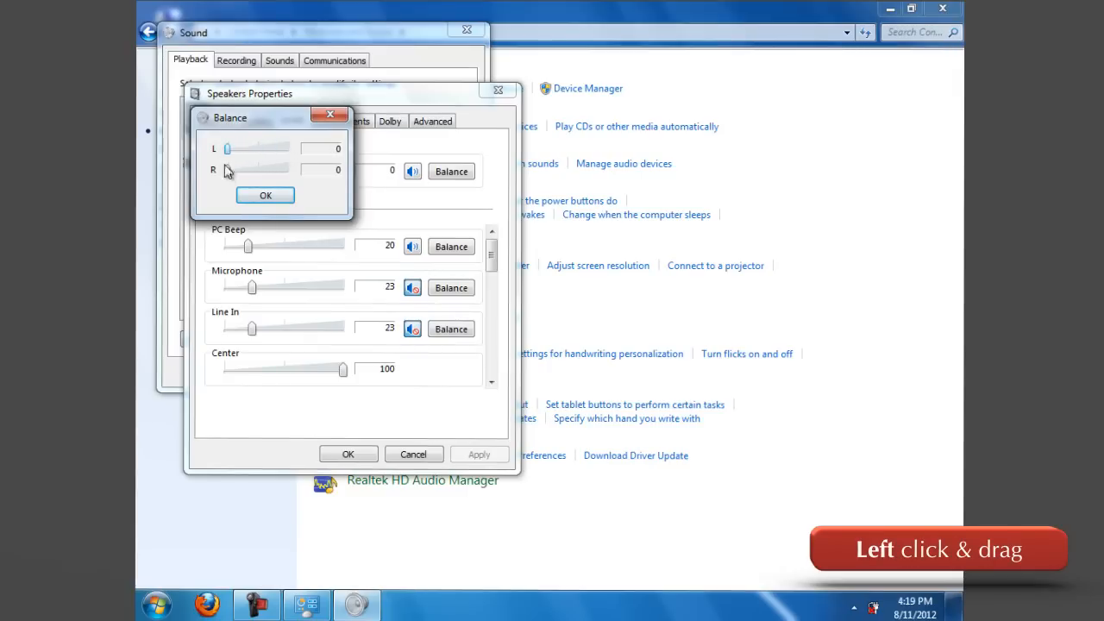
{"action": "left_click_drag", "start_coordinate": [228, 170], "coordinate": [289, 170]}
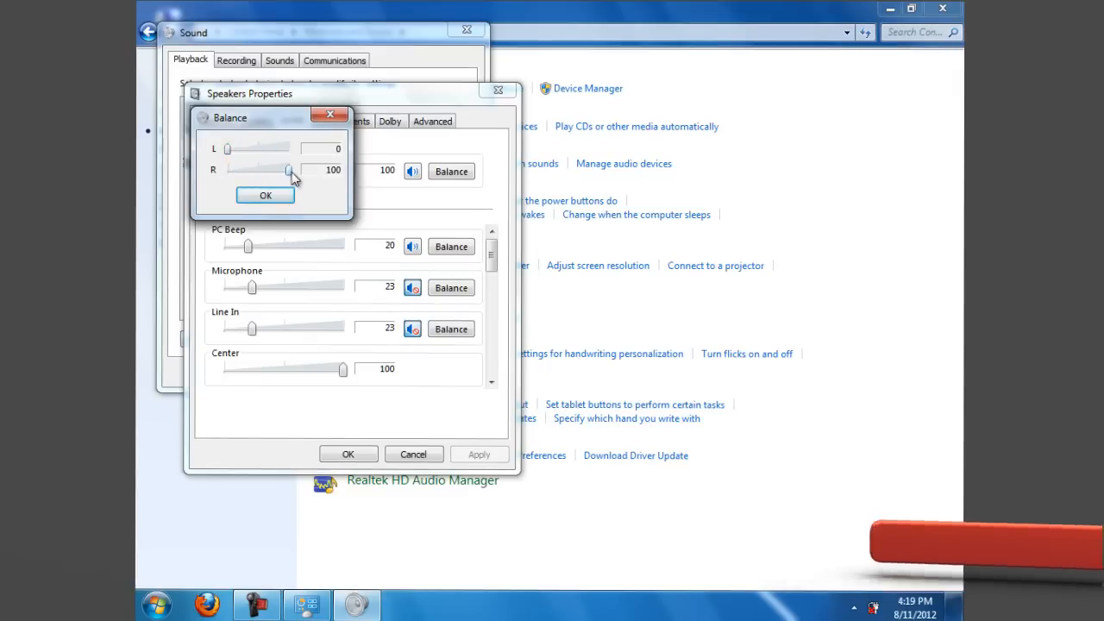
{"action": "left_click_drag", "start_coordinate": [289, 170], "coordinate": [227, 170]}
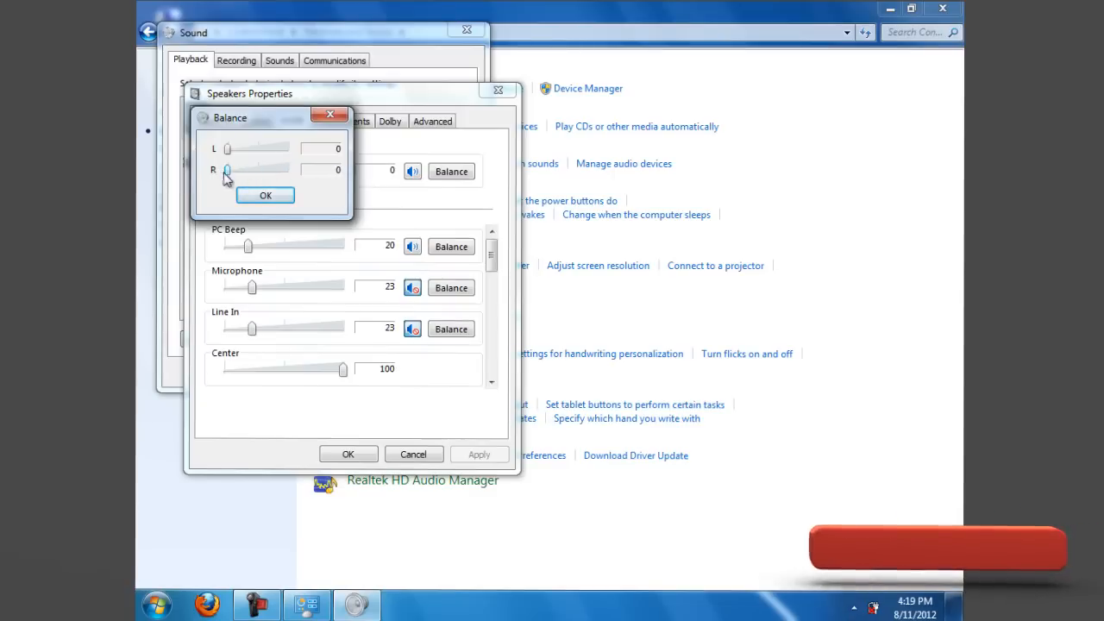
{"action": "left_click", "coordinate": [265, 195]}
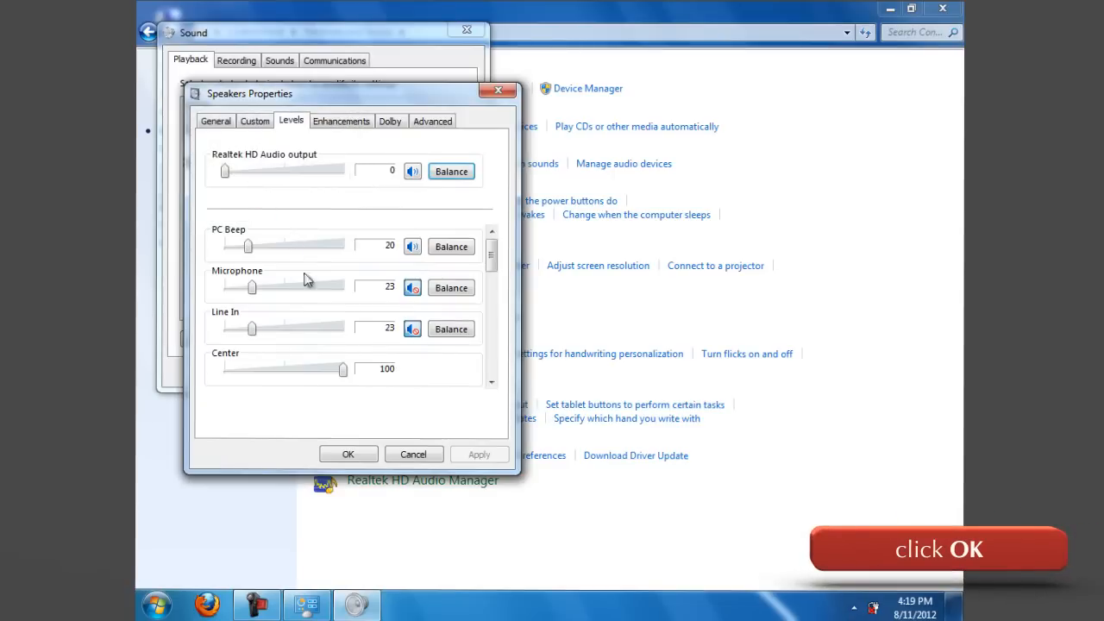
Confirm and close Speakers Properties and the Sound dialog.
{"action": "left_click", "coordinate": [347, 454]}
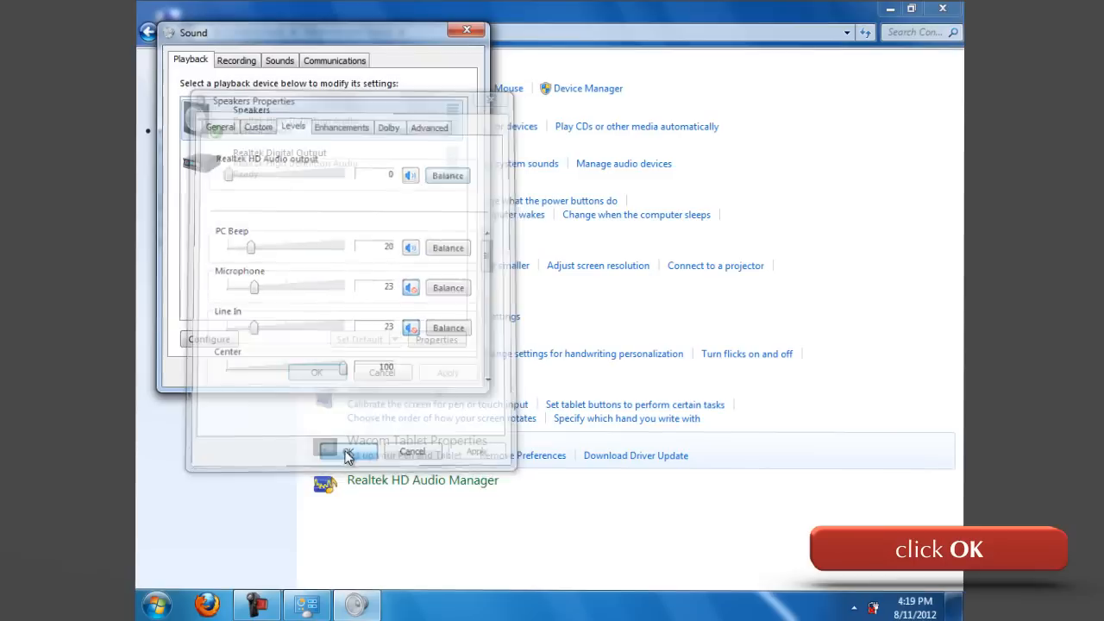
{"action": "left_click", "coordinate": [316, 372]}
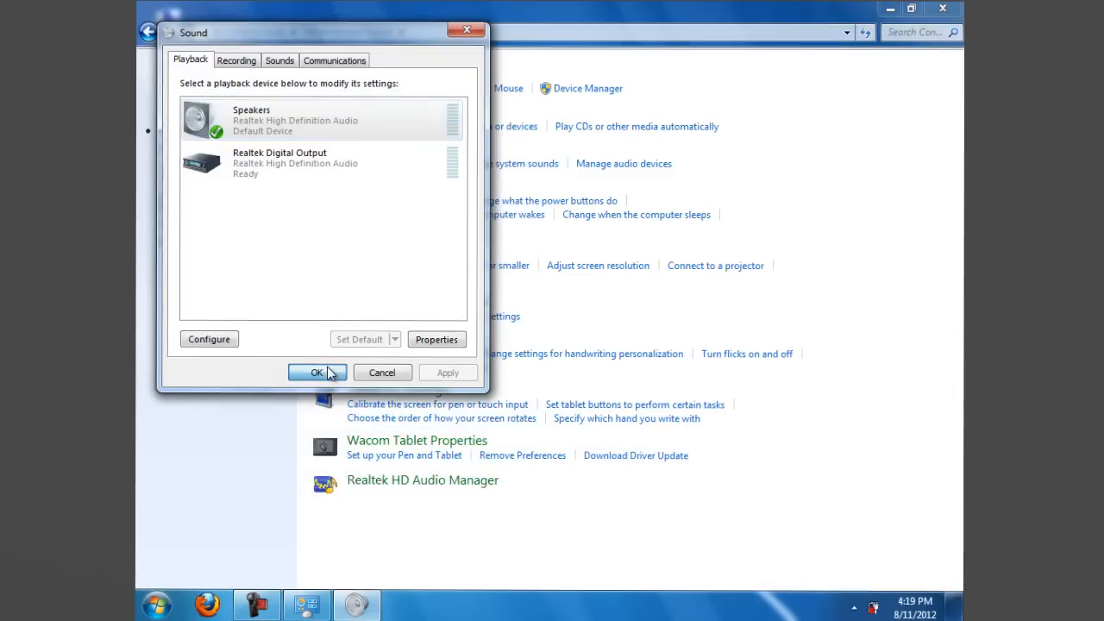
{"action": "left_click", "coordinate": [312, 371]}
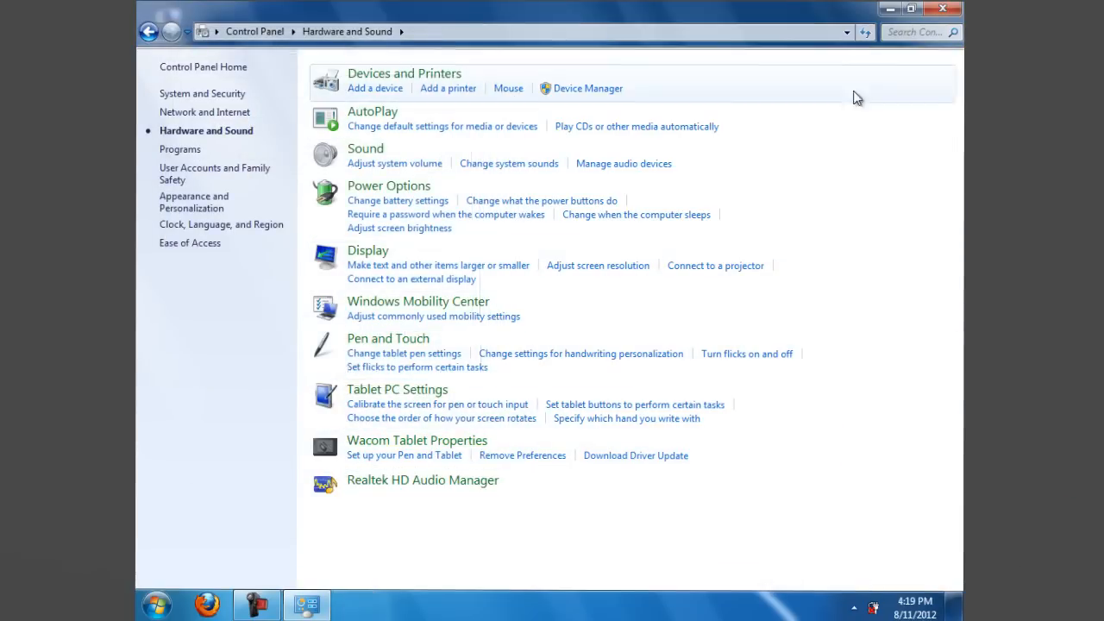